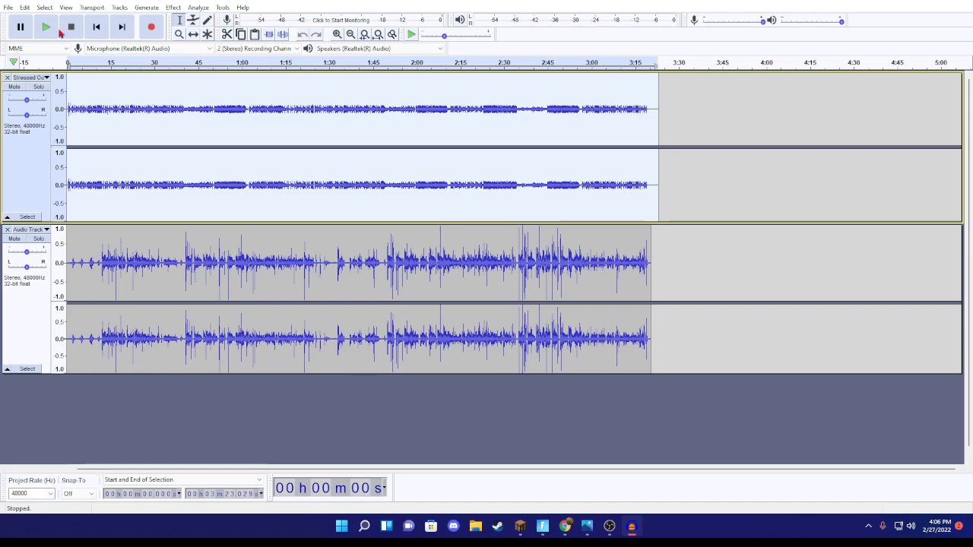
mouse_move(46, 28)
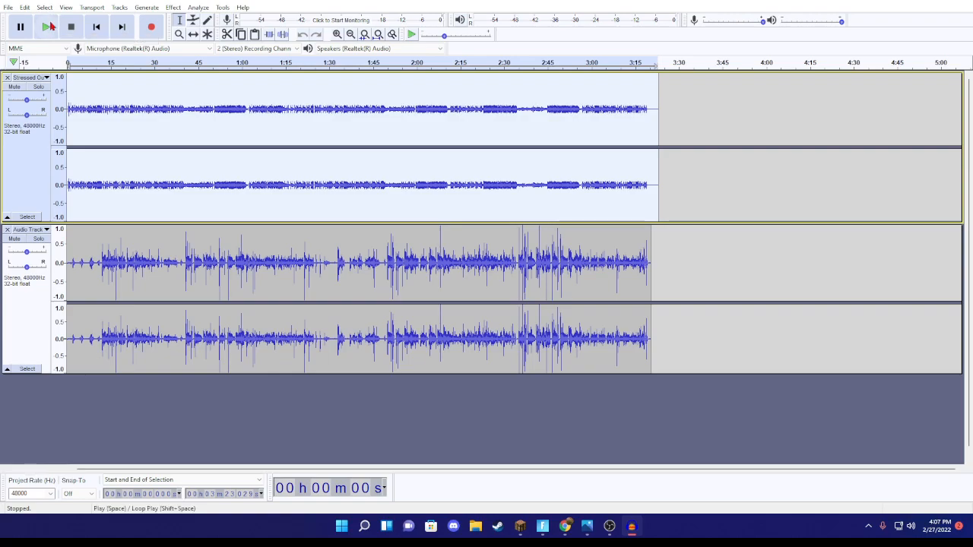
Step: Play the two-track song from the start to the end, then bring OBS to the front
left_click(49, 28)
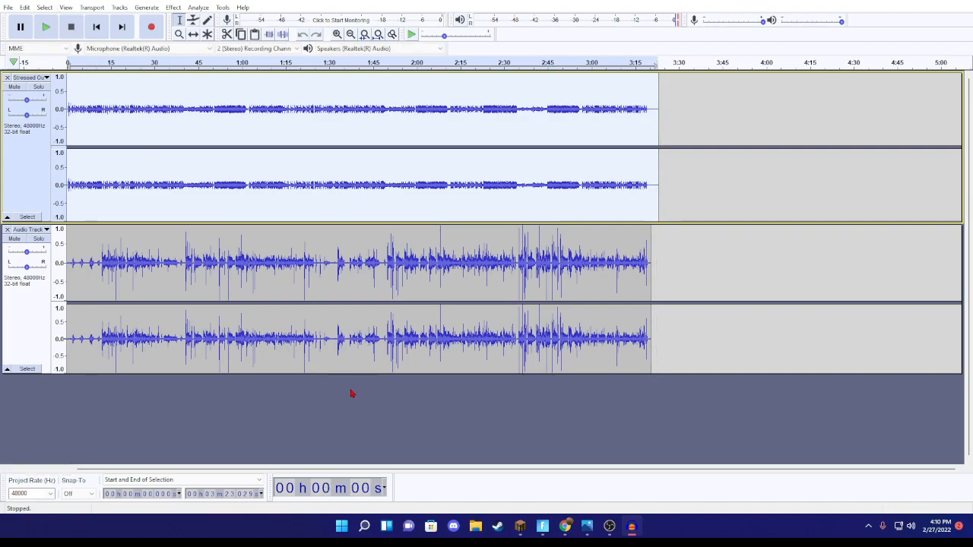
mouse_move(632, 526)
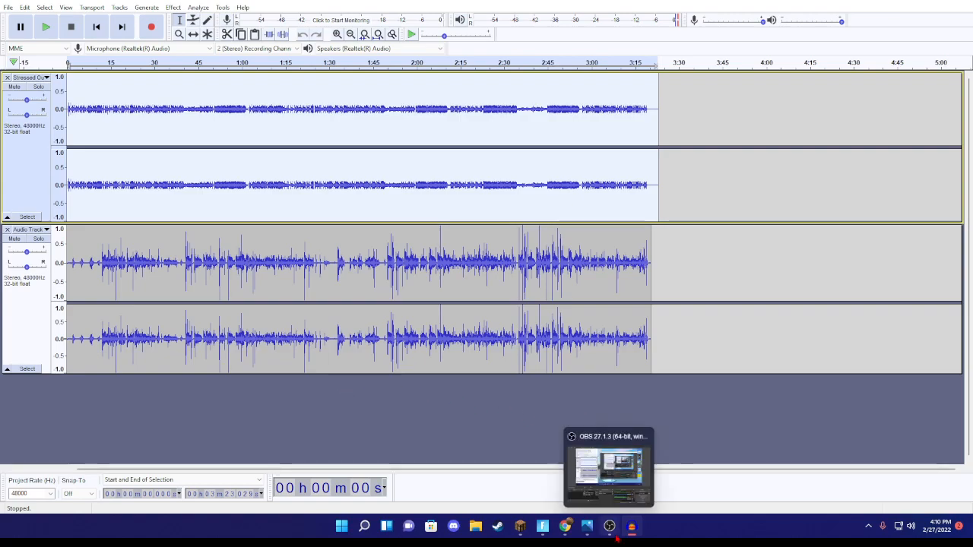
left_click(608, 469)
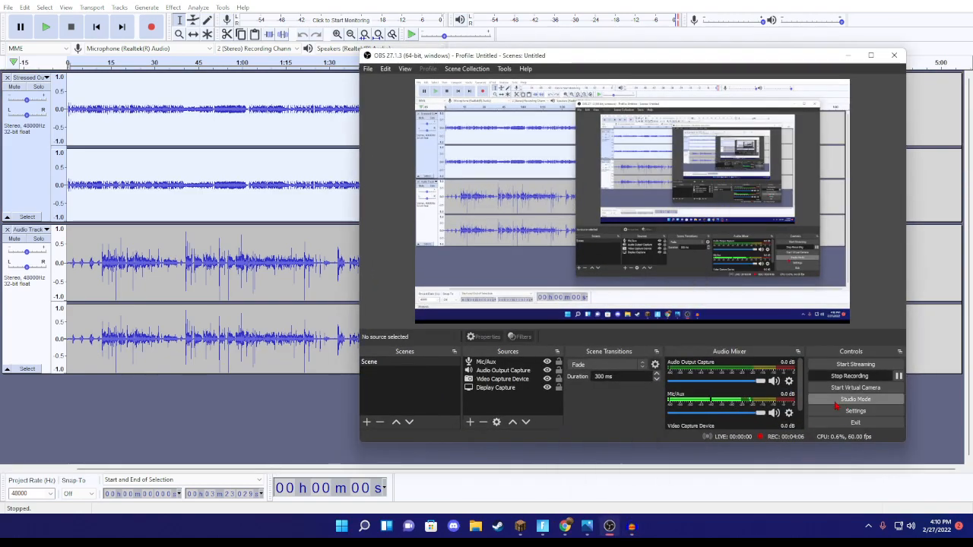